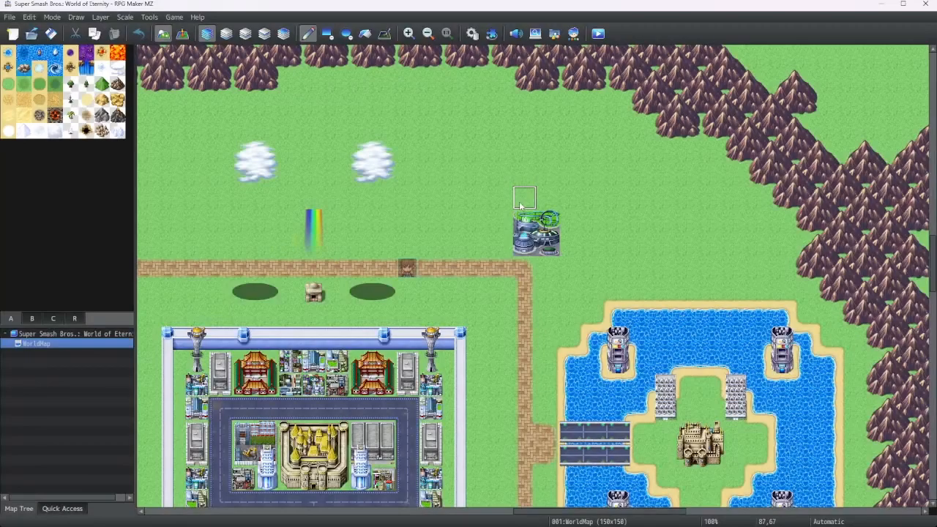
{"action": "mouse_move", "coordinate": [407, 174]}
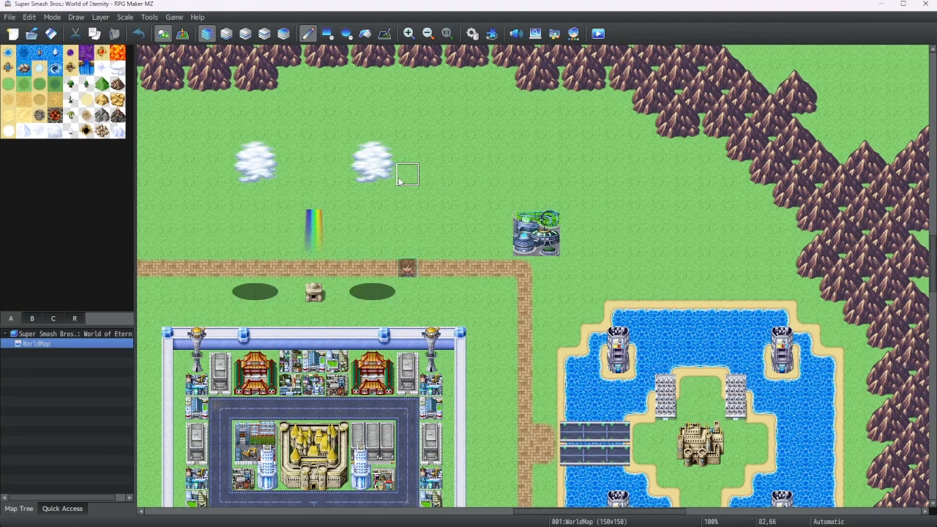
{"action": "mouse_move", "coordinate": [453, 175]}
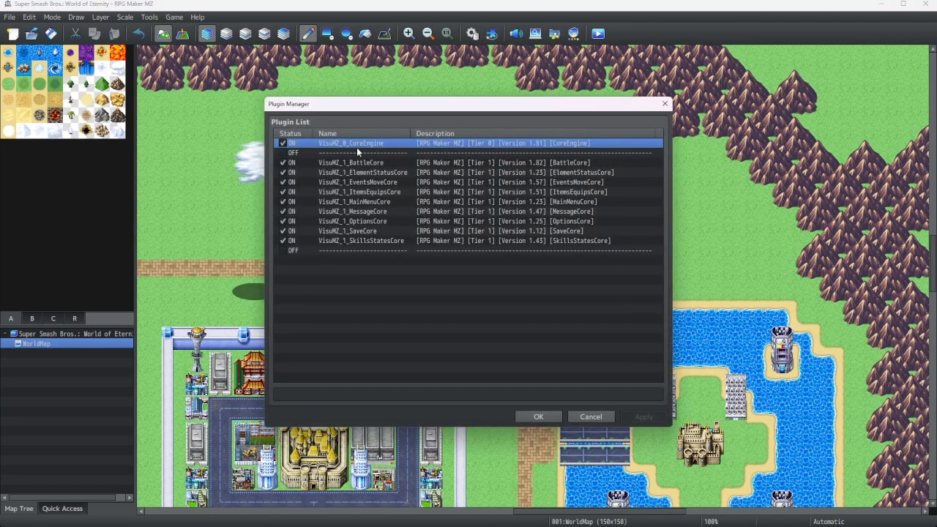
{"action": "double_click", "coordinate": [350, 144]}
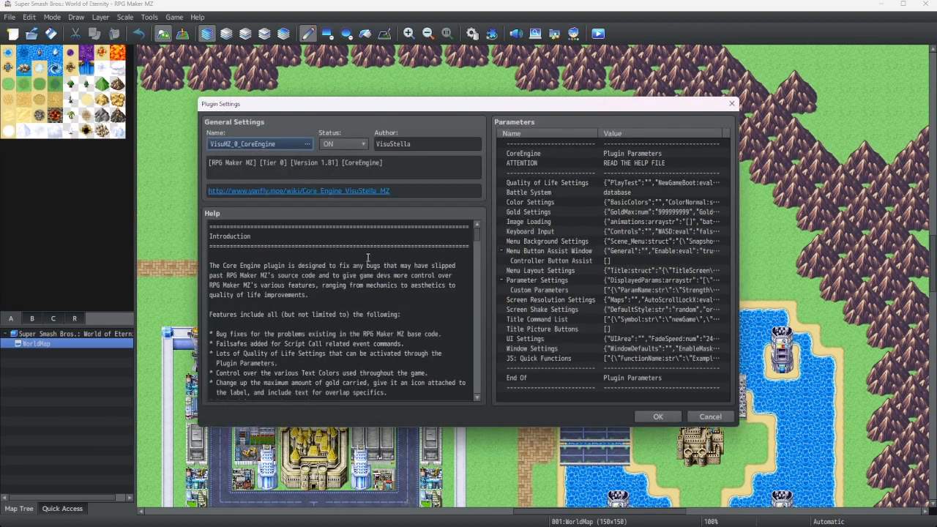
{"action": "mouse_move", "coordinate": [471, 234]}
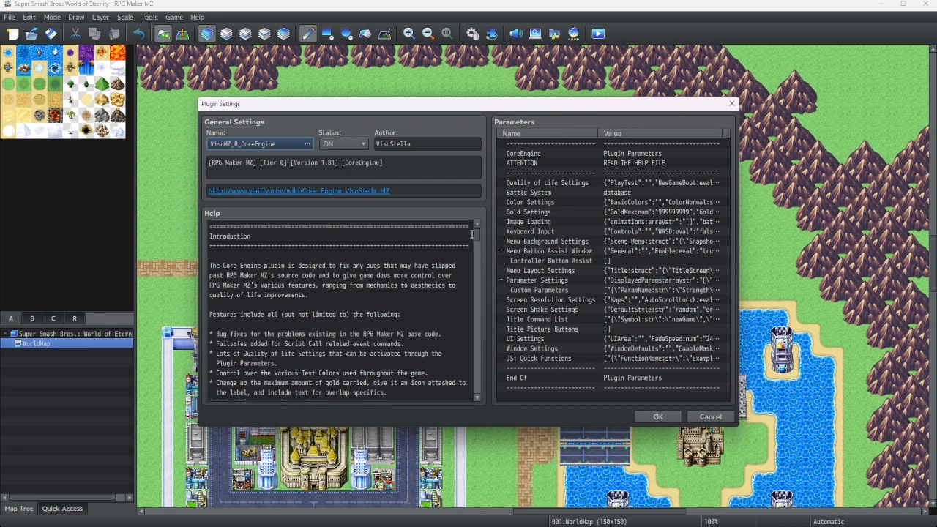
{"action": "scroll", "scroll_direction": "down", "scroll_amount": 3}
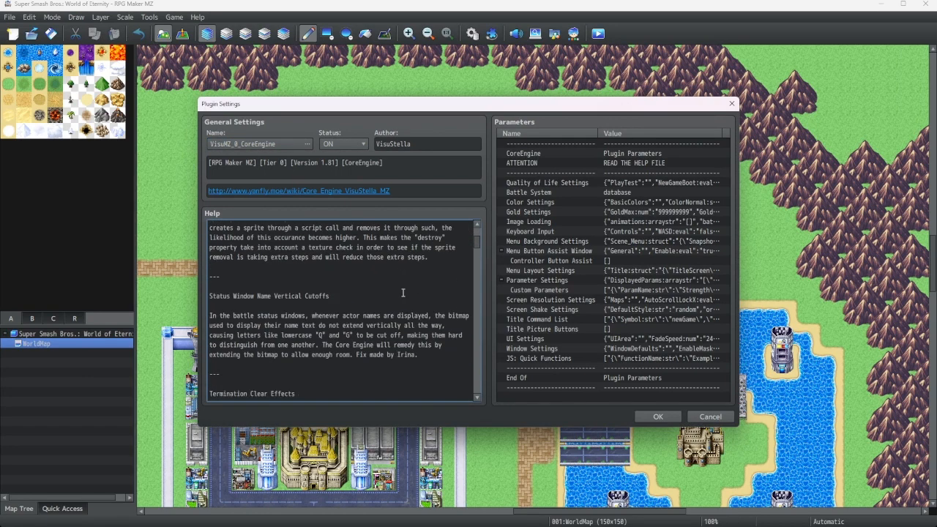
{"action": "scroll", "scroll_direction": "down", "scroll_amount": 3}
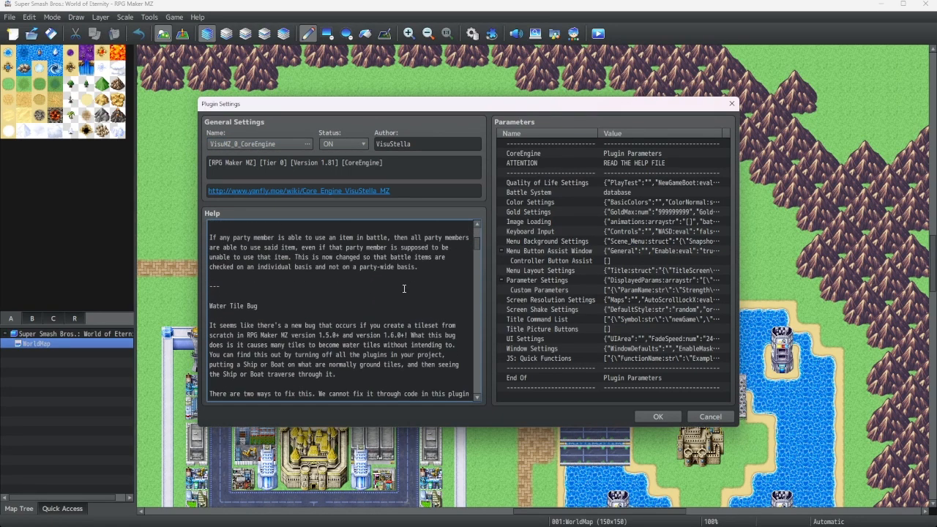
{"action": "scroll", "scroll_direction": "down", "scroll_amount": 3}
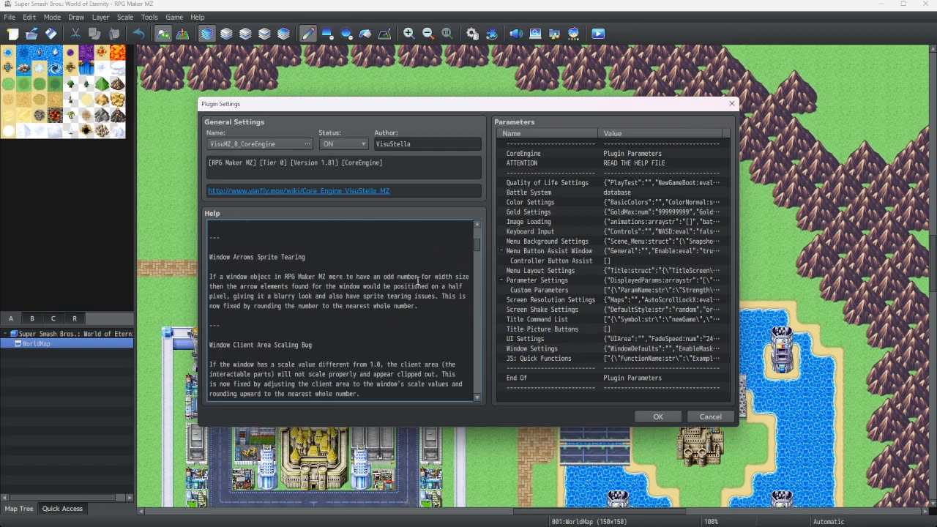
{"action": "scroll", "scroll_direction": "down", "scroll_amount": 3}
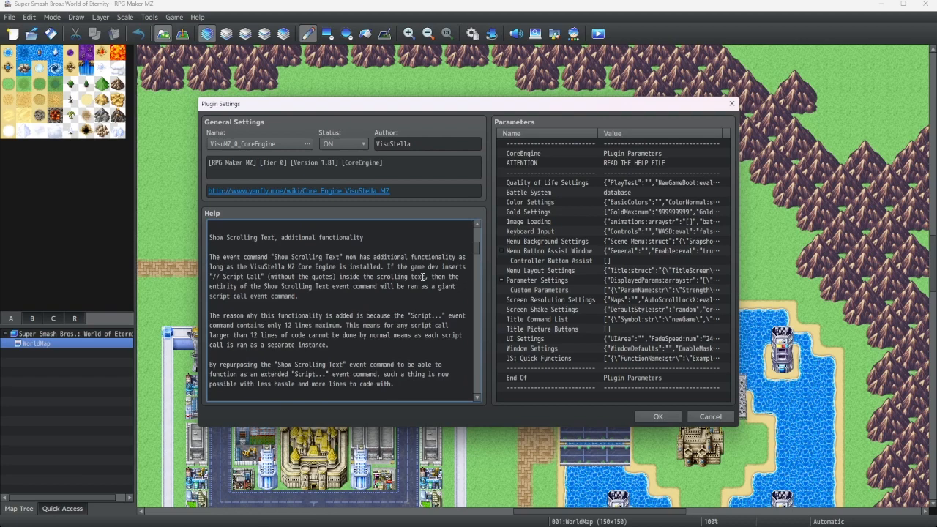
{"action": "scroll", "scroll_direction": "down", "scroll_amount": 3}
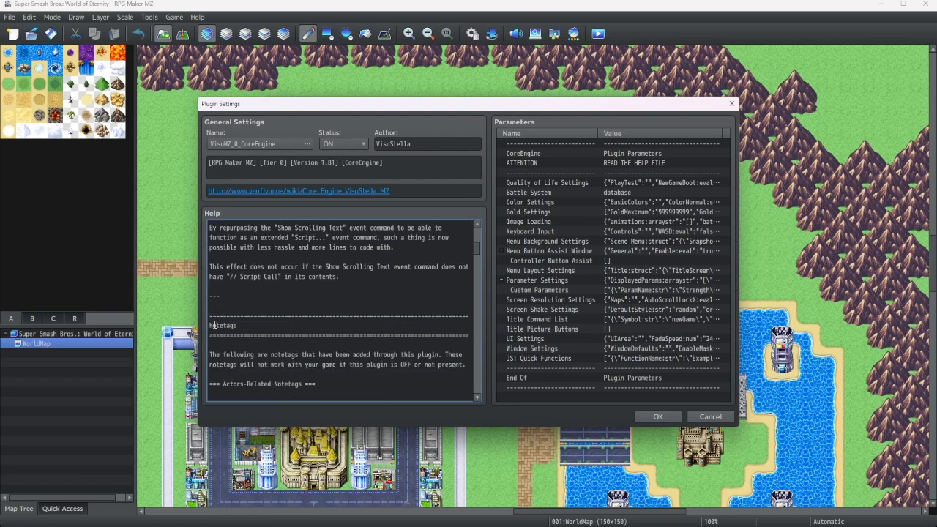
{"action": "double_click", "coordinate": [222, 325]}
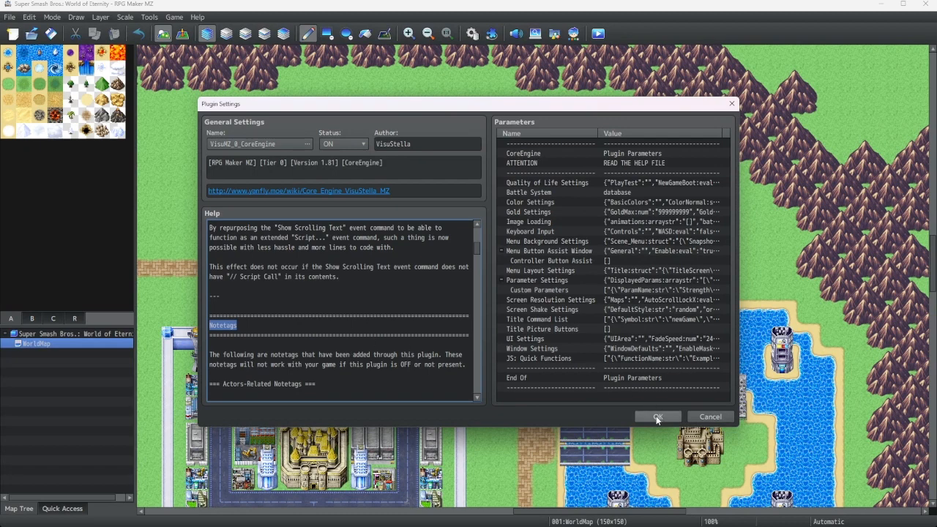
{"action": "left_click", "coordinate": [656, 415]}
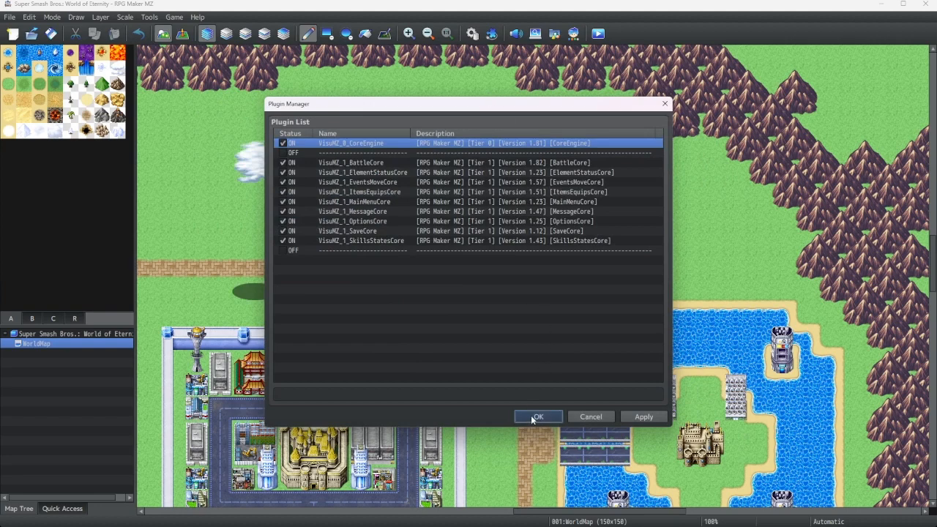
- Leave the Plugin Manager and reach actor Reid's Note box in the Actors database
{"action": "left_click", "coordinate": [539, 416]}
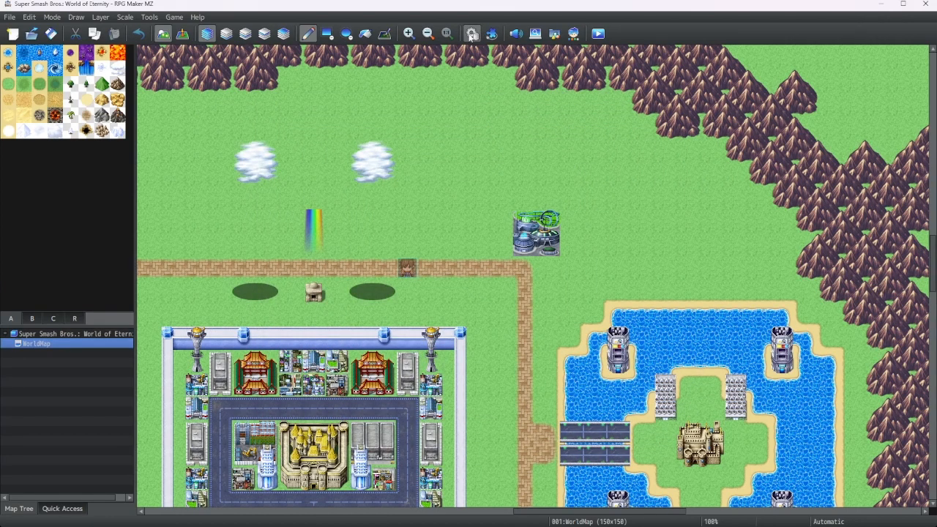
{"action": "left_click", "coordinate": [471, 34]}
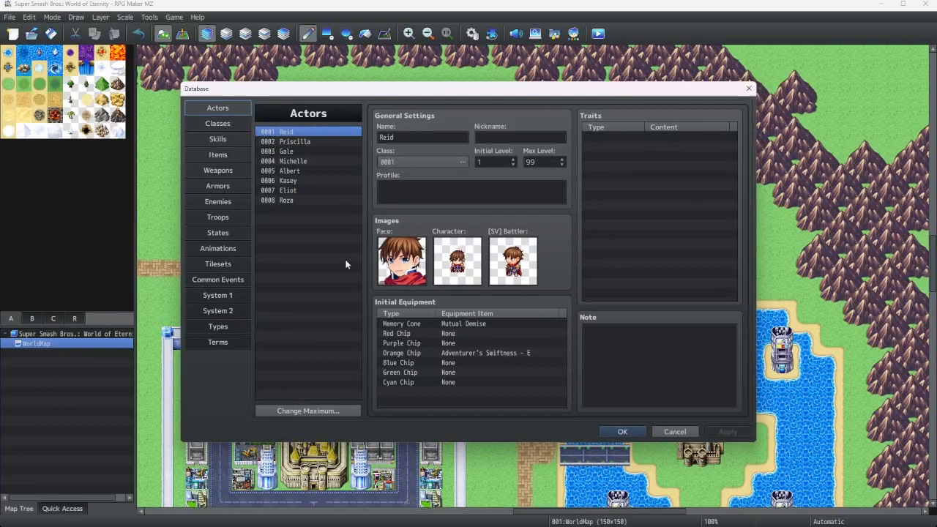
{"action": "left_click", "coordinate": [658, 359]}
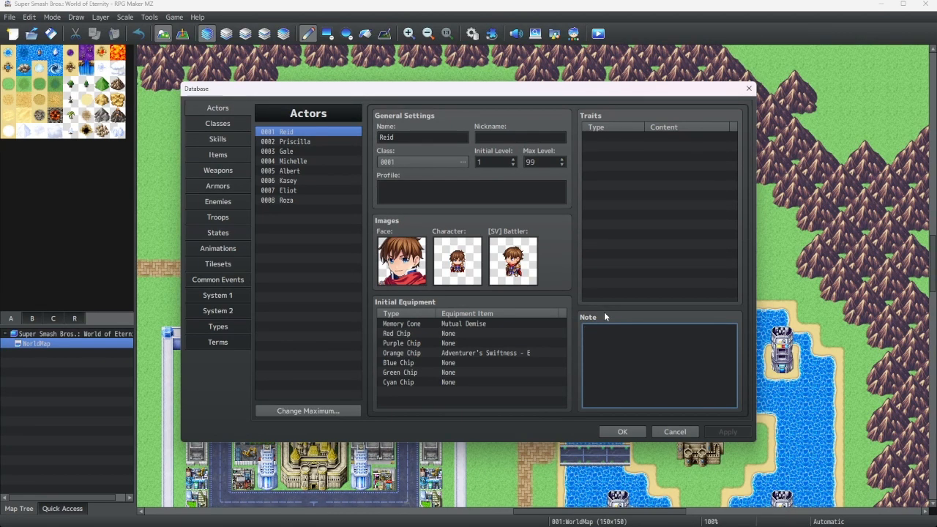
{"action": "left_click", "coordinate": [659, 329]}
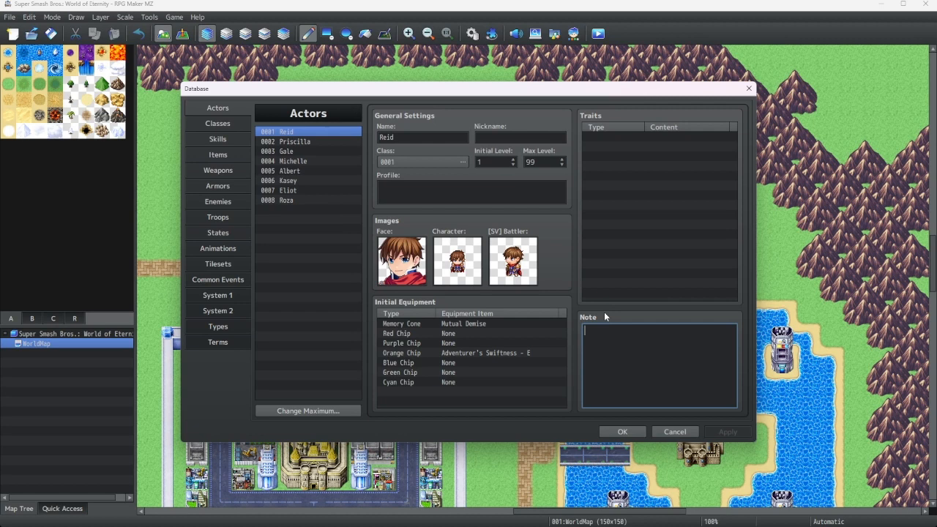
- Give Reid the note 'Blah blah blah note stuff' and confirm the database
{"action": "type", "text": "Blah"}
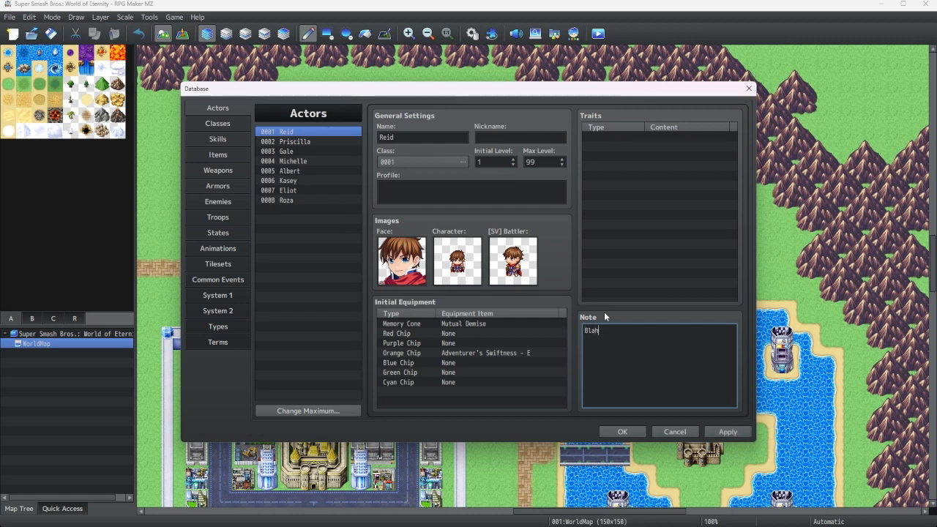
{"action": "type", "text": "blah blah note stuff"}
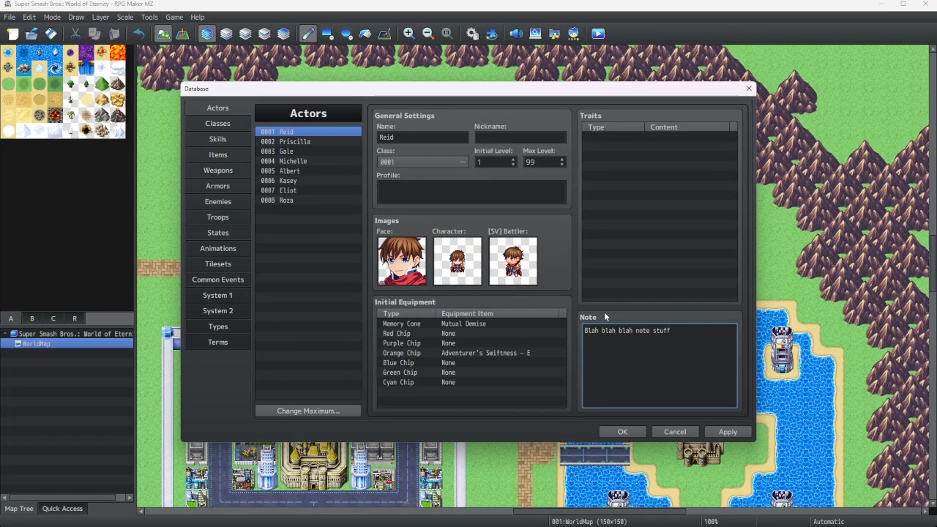
{"action": "mouse_move", "coordinate": [591, 372]}
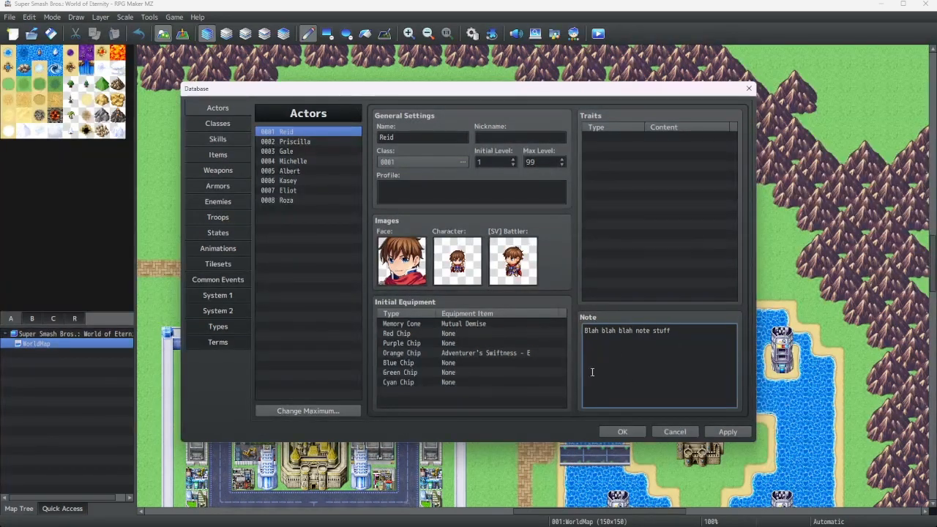
{"action": "mouse_move", "coordinate": [658, 330]}
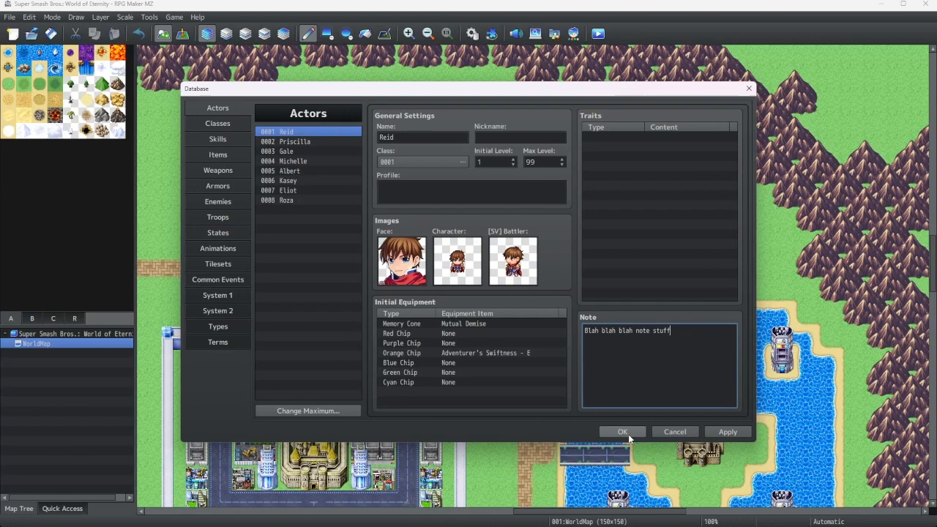
{"action": "left_click", "coordinate": [622, 431]}
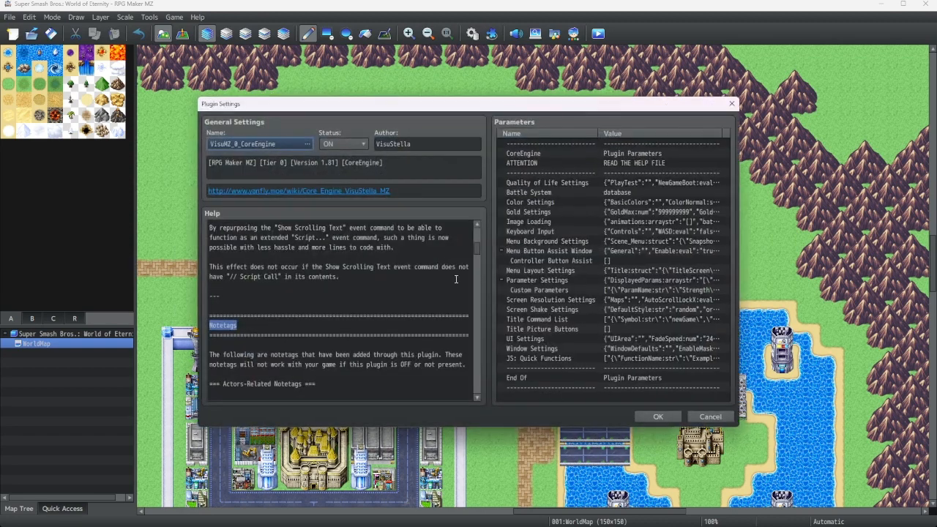
- Scroll the CoreEngine help to the <Max Level: x> actor notetag and select it
{"action": "scroll", "scroll_direction": "down", "scroll_amount": 3}
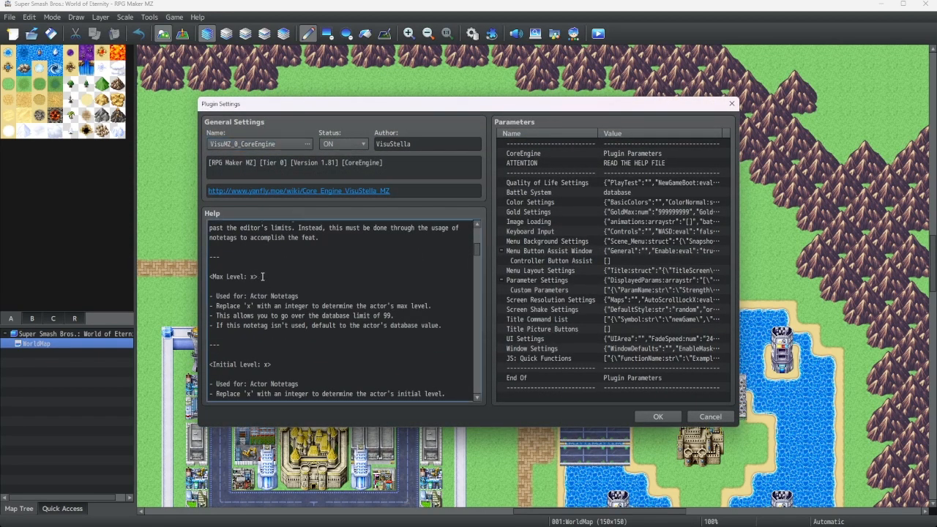
{"action": "double_click", "coordinate": [232, 275]}
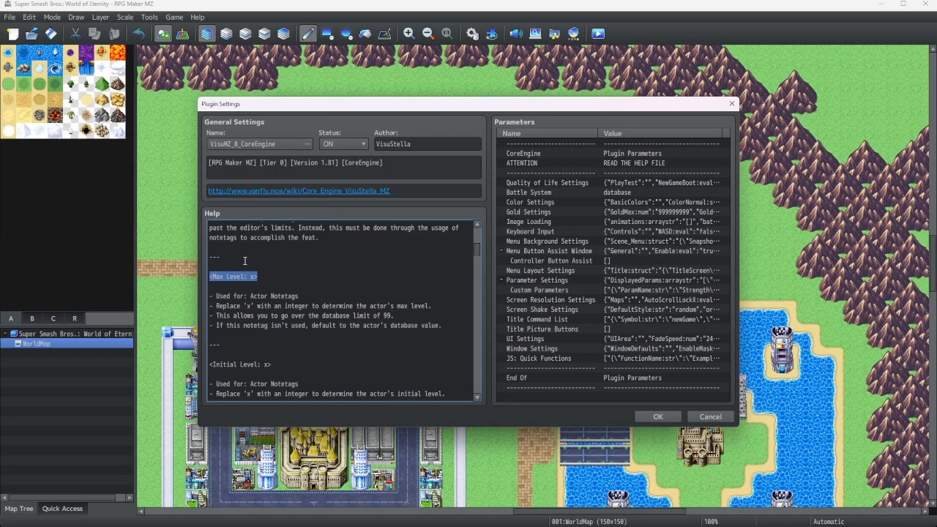
{"action": "right_click", "coordinate": [264, 277]}
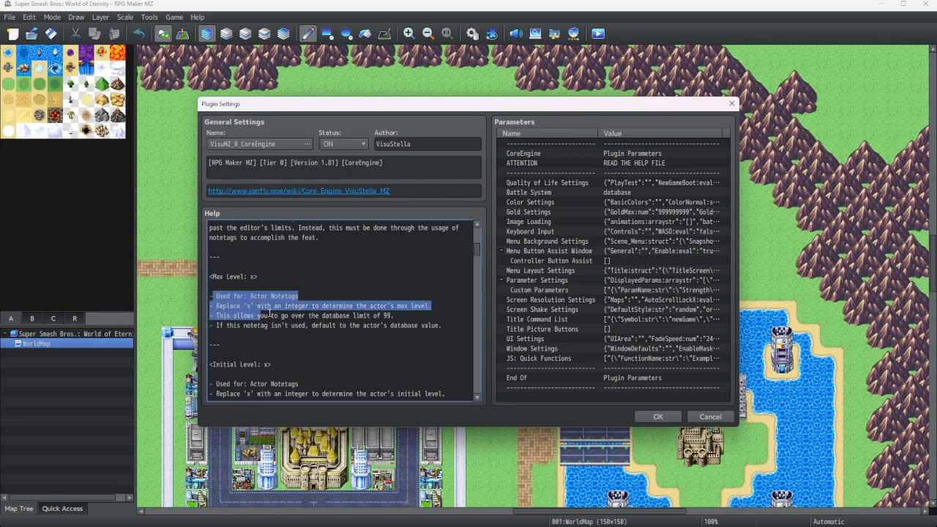
- Highlight the Max Level notetag's usage description to read it, then clear the selection
{"action": "left_click_drag", "start_coordinate": [271, 316], "coordinate": [448, 325]}
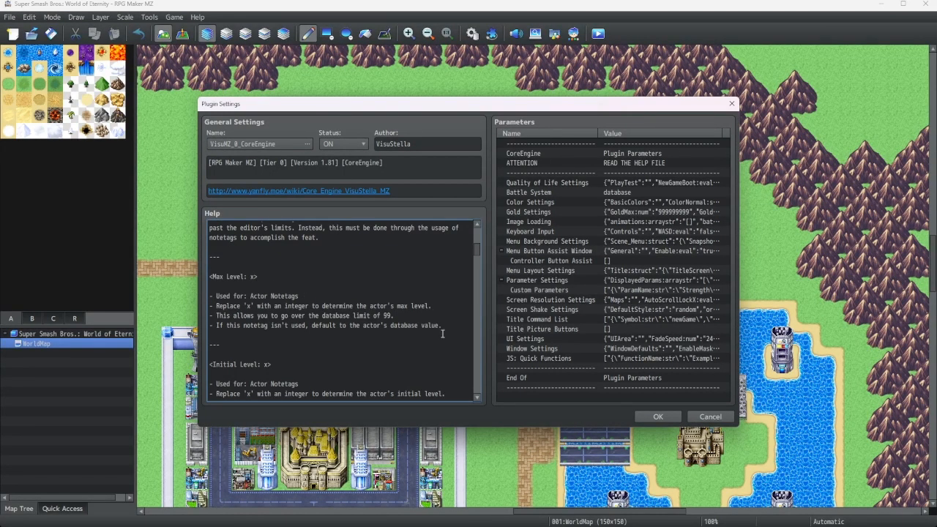
{"action": "left_click_drag", "start_coordinate": [211, 296], "coordinate": [442, 325]}
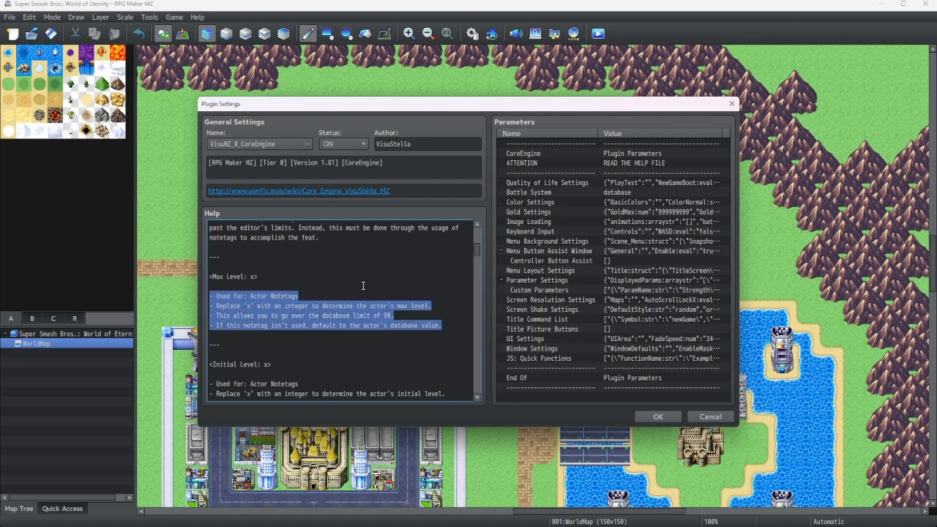
{"action": "left_click", "coordinate": [319, 271]}
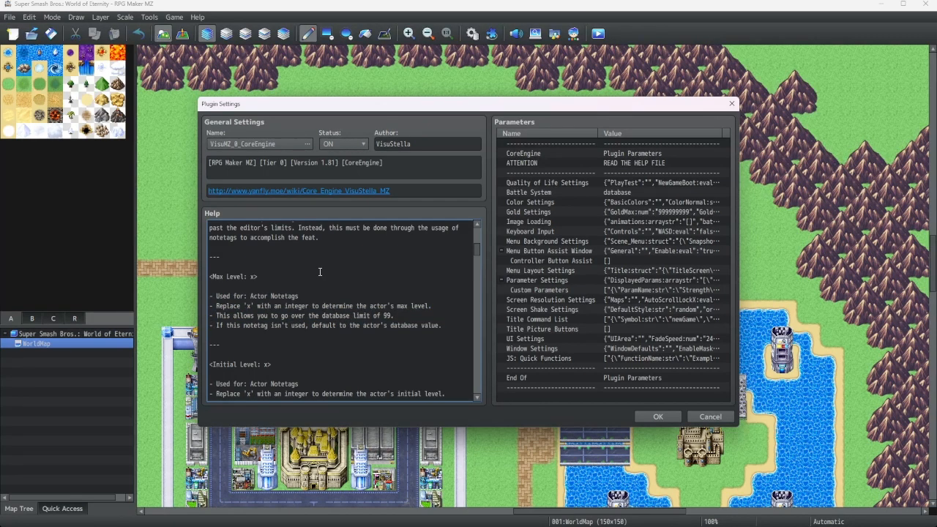
{"action": "mouse_move", "coordinate": [620, 401]}
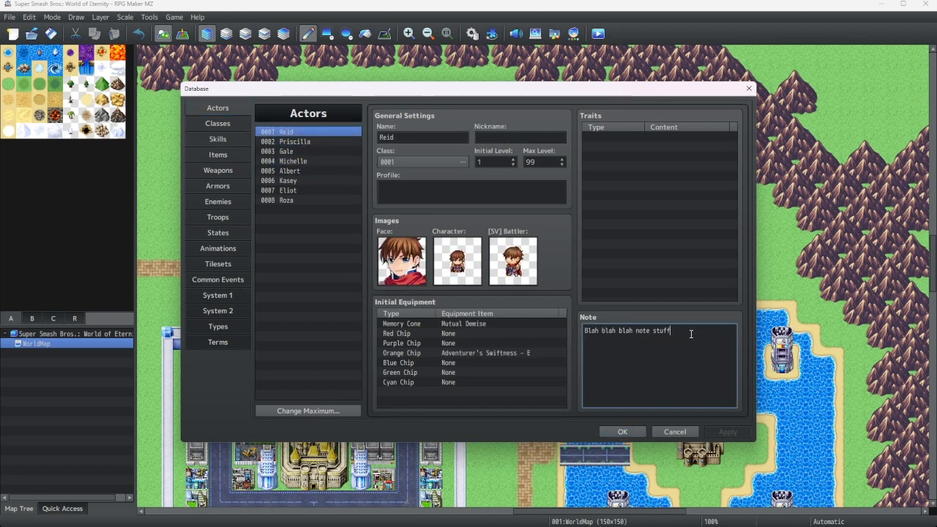
- Set Reid's note to <Max Level: 150> and confirm the database
{"action": "type", "text": "<Max Level: x>"}
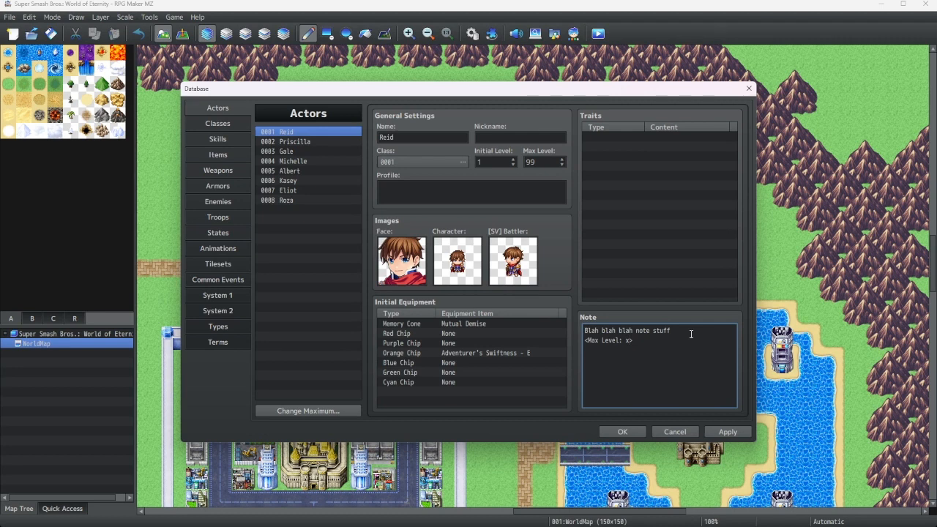
{"action": "type", "text": "150"}
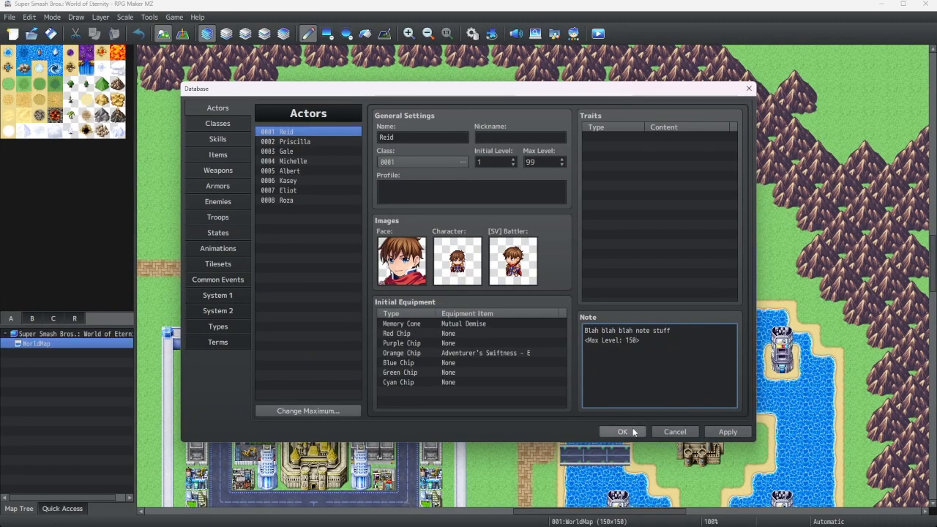
{"action": "left_click", "coordinate": [622, 431]}
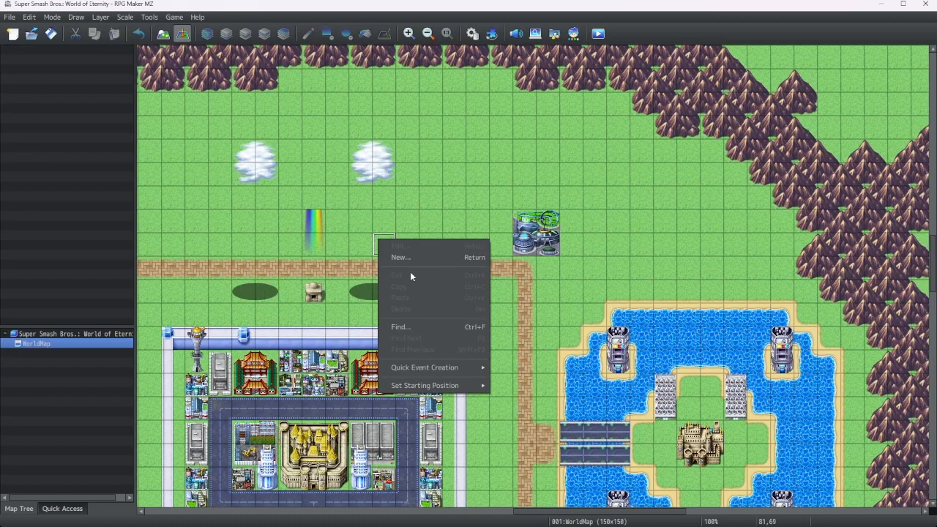
- Create a new map event named LevelUp with a character sprite as its image
{"action": "left_click", "coordinate": [401, 257]}
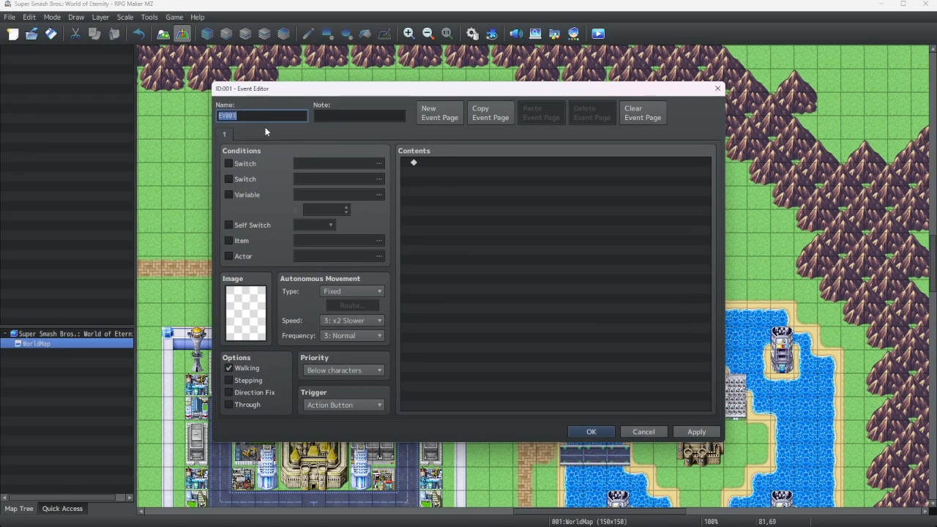
{"action": "type", "text": "LevelU"}
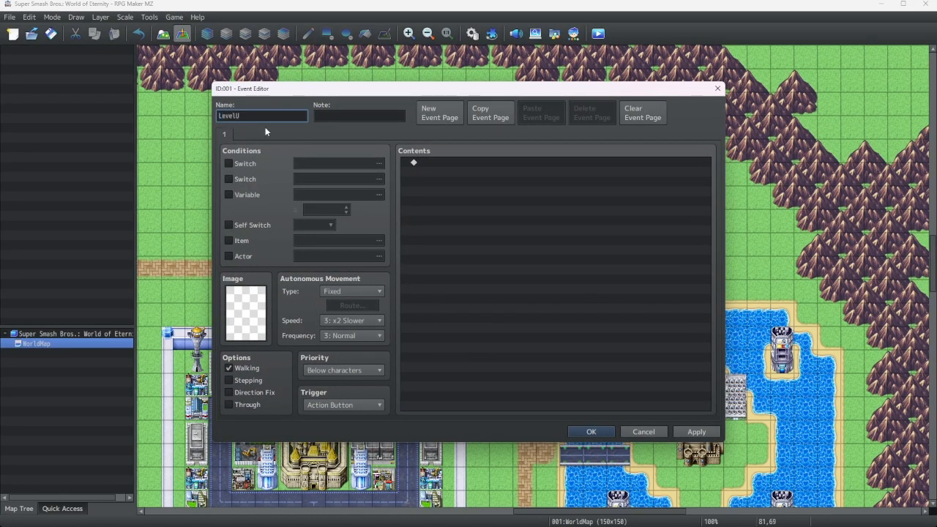
{"action": "left_click", "coordinate": [245, 311]}
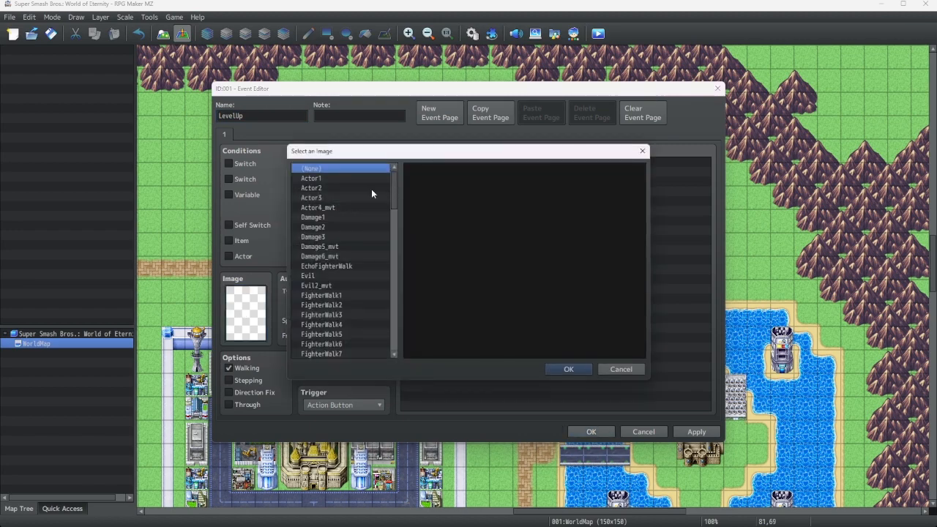
{"action": "left_click", "coordinate": [568, 369]}
{"action": "type", "text": "Level up"}
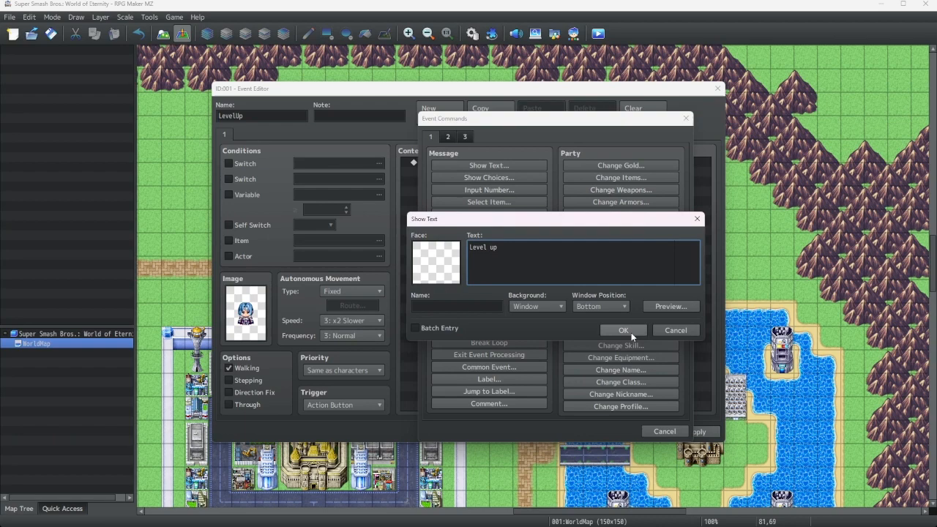
- Add a Show Text command displaying 'Level up' and browse the event command pages
{"action": "left_click", "coordinate": [624, 331]}
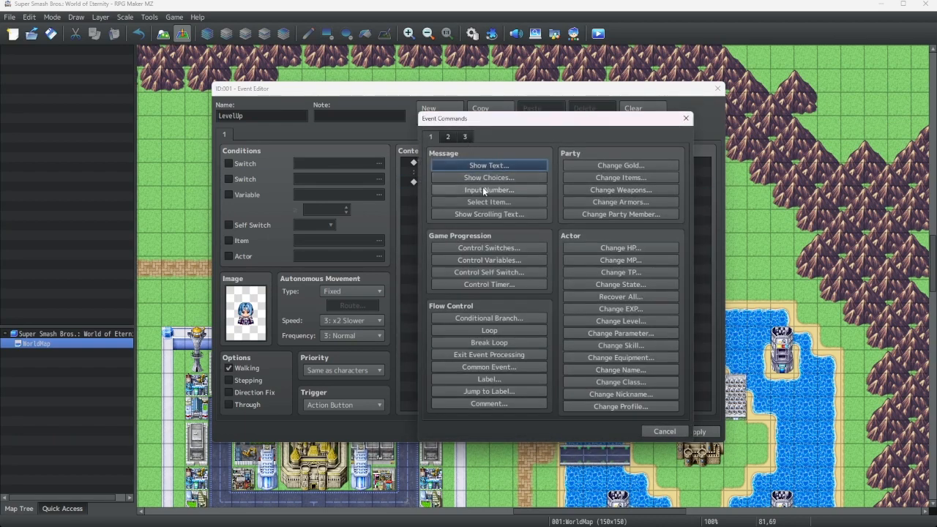
{"action": "left_click", "coordinate": [464, 137]}
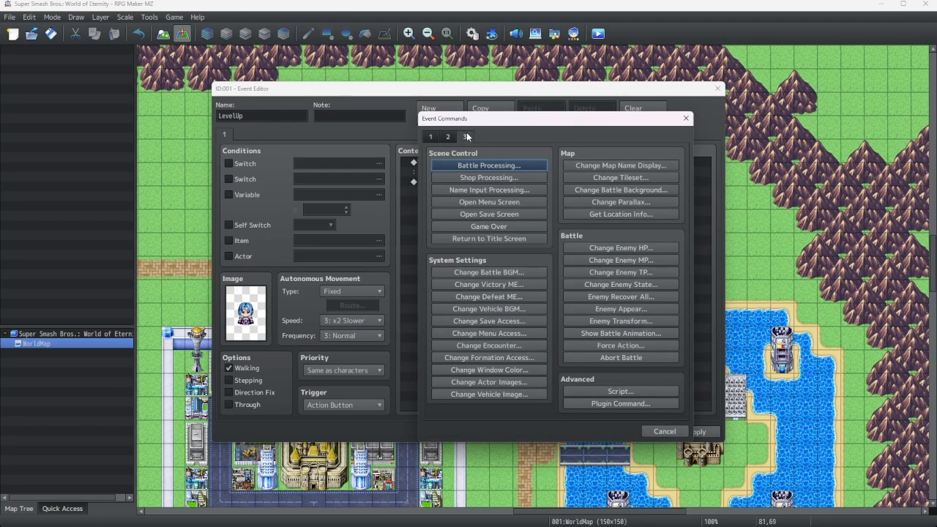
{"action": "left_click", "coordinate": [464, 138]}
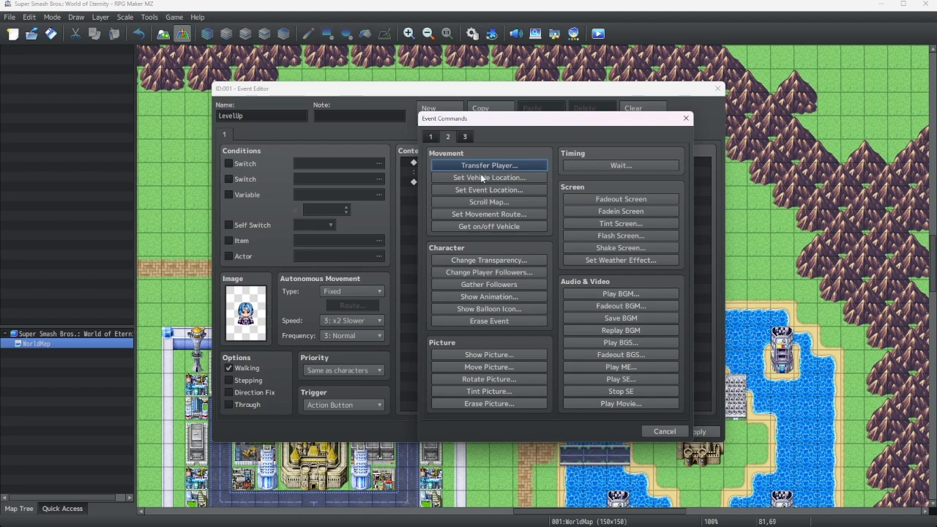
{"action": "left_click", "coordinate": [447, 138]}
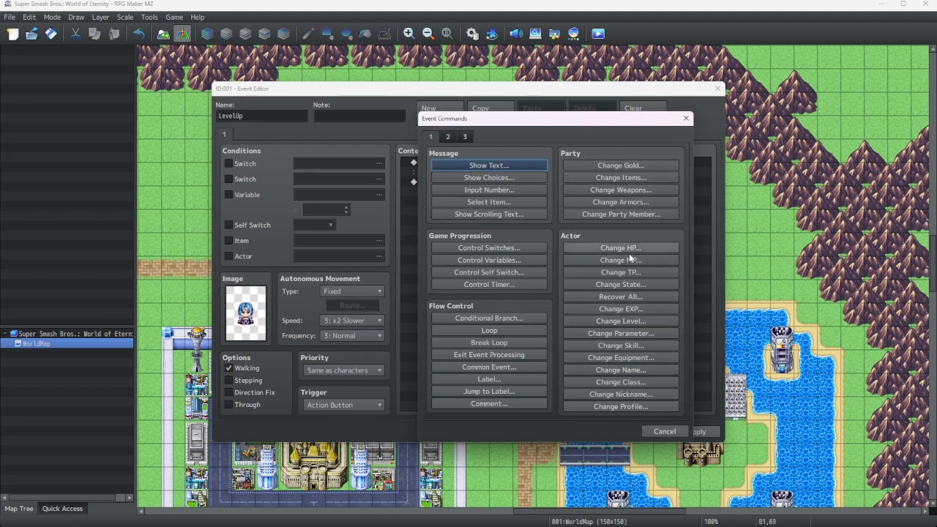
- Add a Change Level command raising Reid's level and confirm the event
{"action": "left_click", "coordinate": [620, 321]}
{"action": "type", "text": "9"}
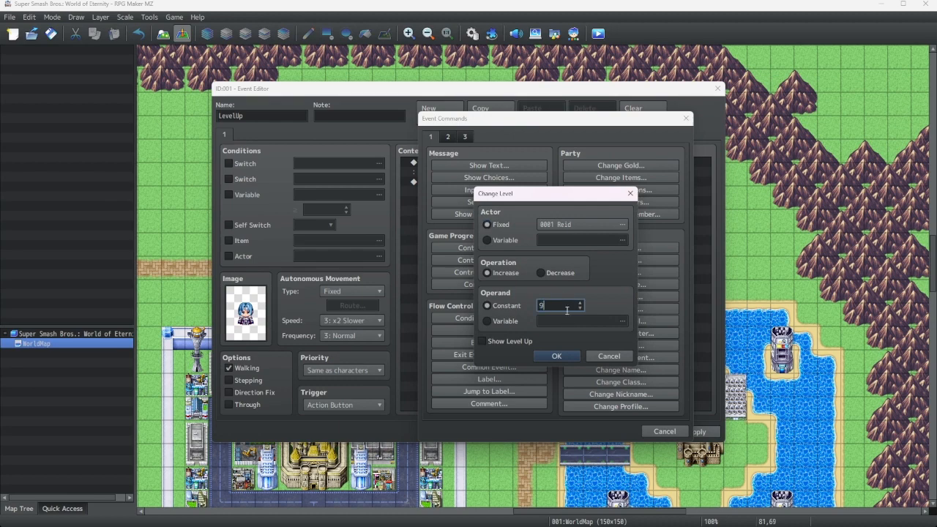
{"action": "left_click", "coordinate": [556, 355]}
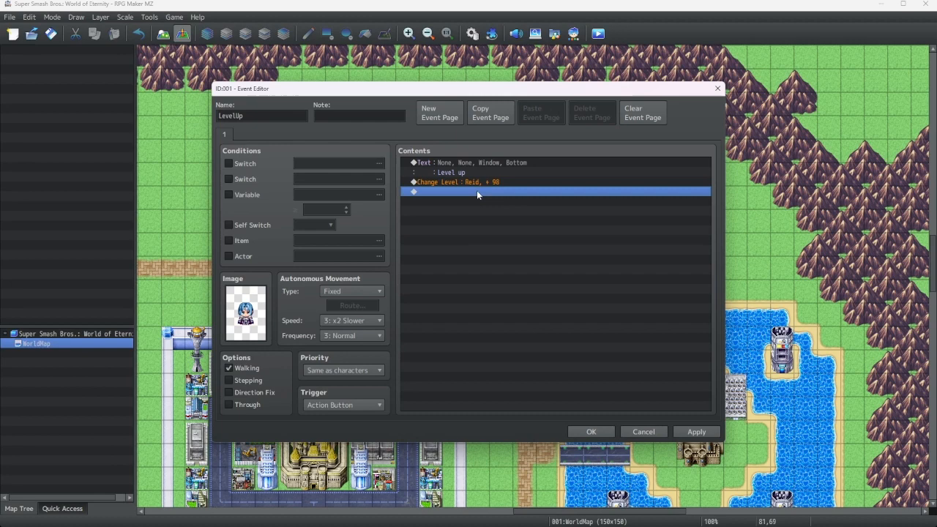
{"action": "left_click", "coordinate": [591, 430]}
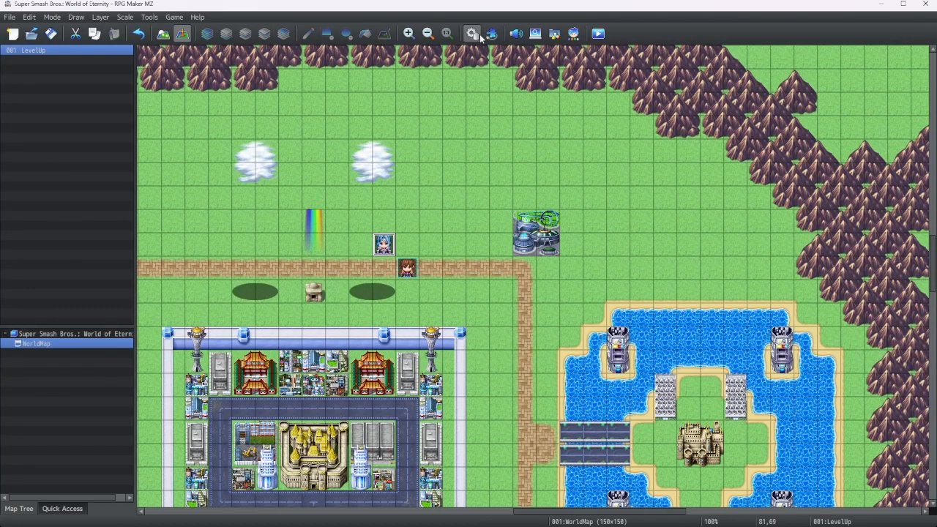
- Open VisuMZ_1_ItemsEquipsCore's settings from the Plugin Manager and scroll its help to the notetags
{"action": "left_click", "coordinate": [471, 34]}
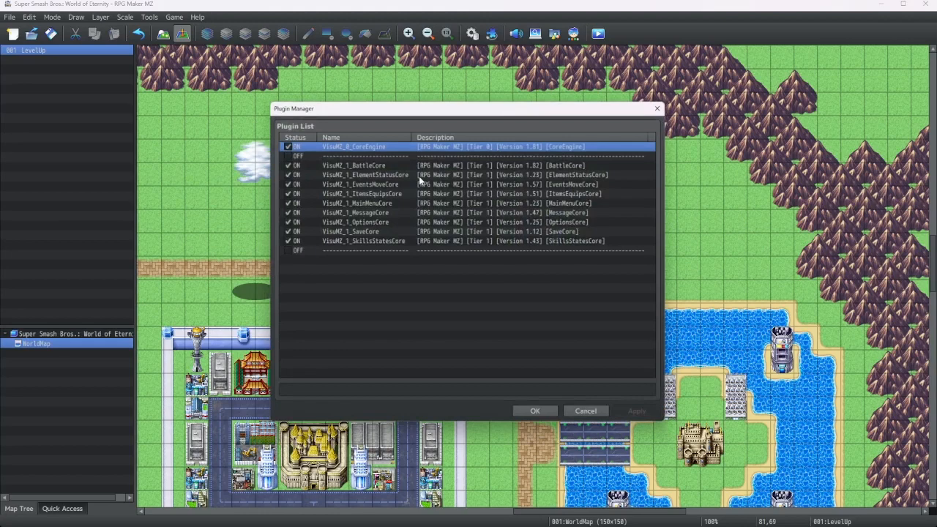
{"action": "left_click", "coordinate": [359, 192]}
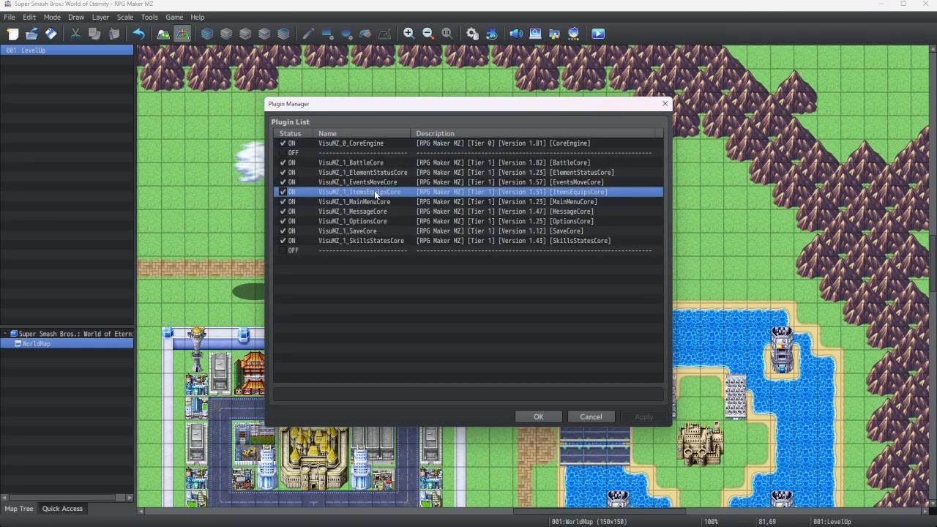
{"action": "double_click", "coordinate": [374, 192]}
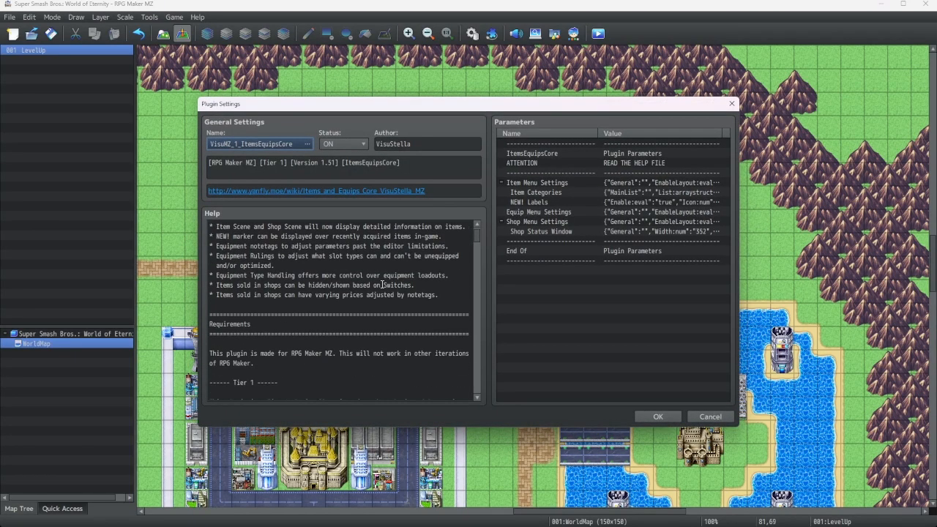
{"action": "scroll", "scroll_direction": "down", "scroll_amount": 3}
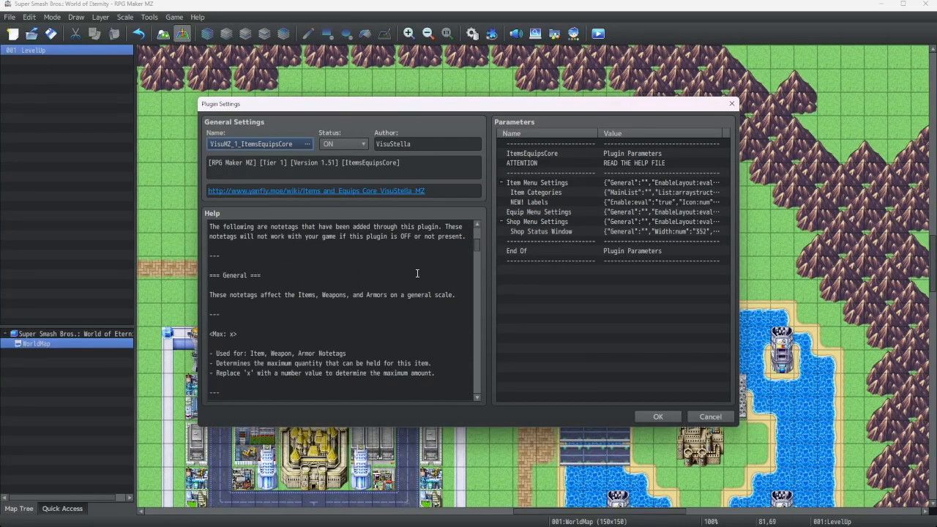
{"action": "scroll", "scroll_direction": "down", "scroll_amount": 3}
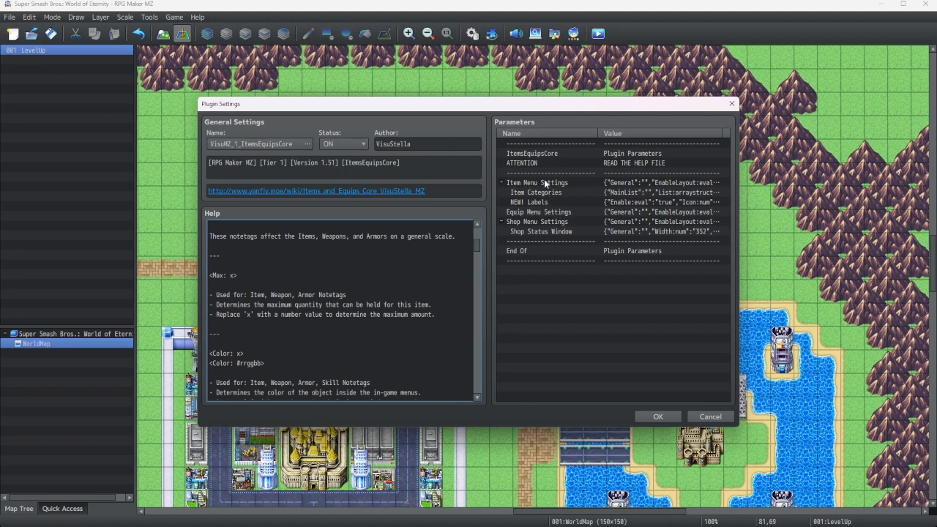
- Read through category and switch-enable notetags down to the <JS Item Enable> example, highlighting it
{"action": "scroll", "scroll_direction": "down", "scroll_amount": 3}
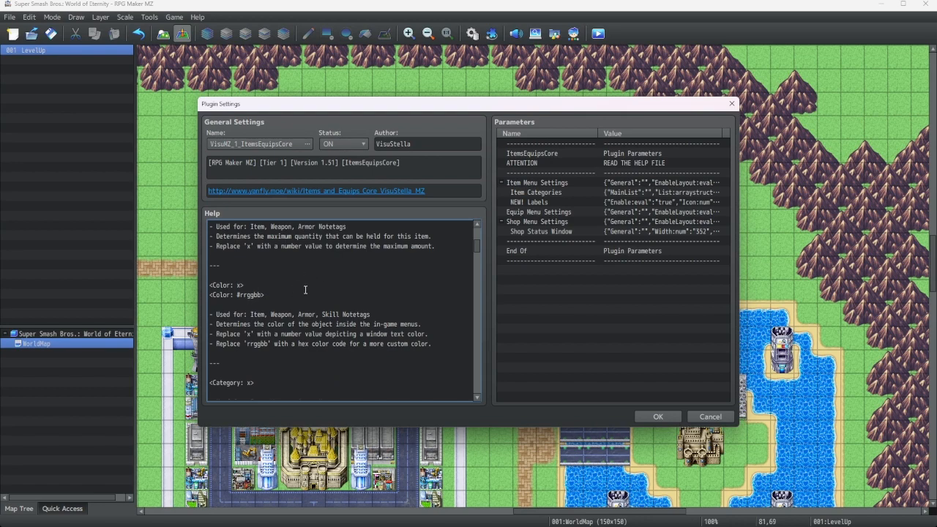
{"action": "scroll", "scroll_direction": "down", "scroll_amount": 3}
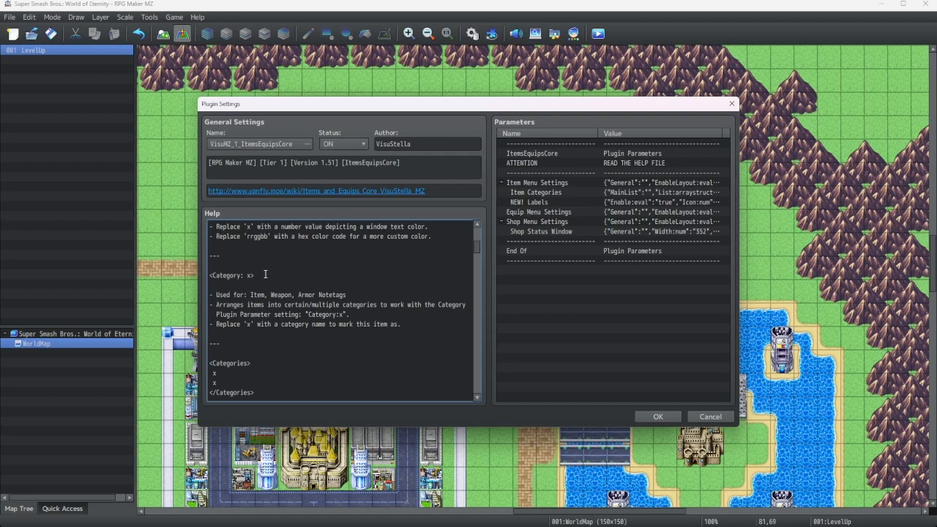
{"action": "scroll", "scroll_direction": "down", "scroll_amount": 3}
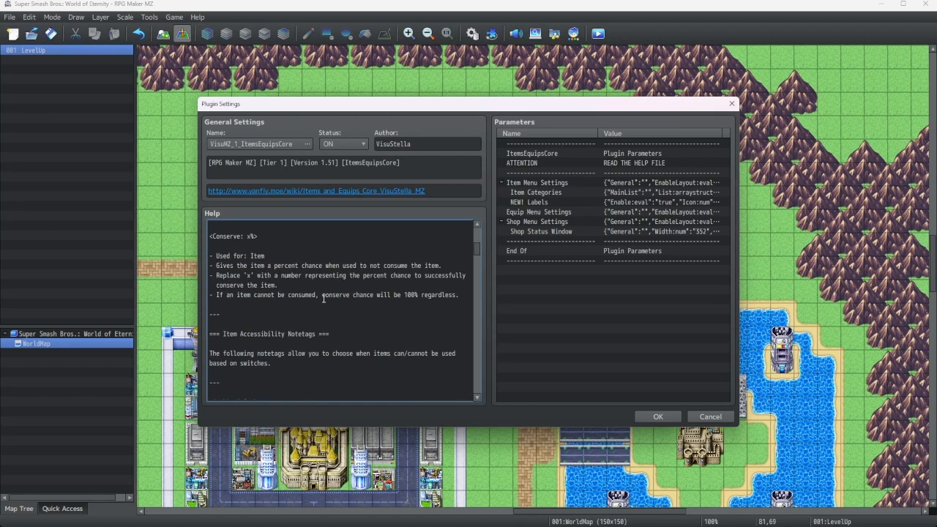
{"action": "scroll", "scroll_direction": "down", "scroll_amount": 3}
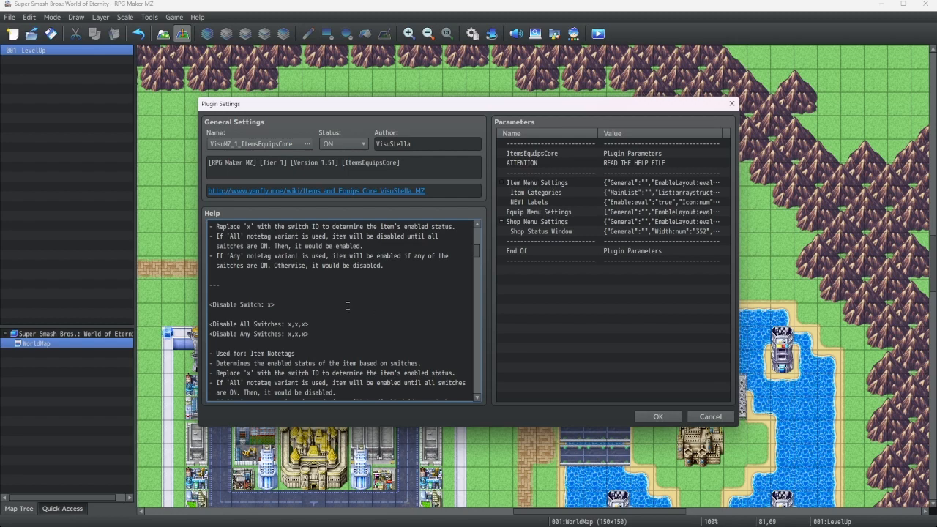
{"action": "scroll", "scroll_direction": "down", "scroll_amount": 3}
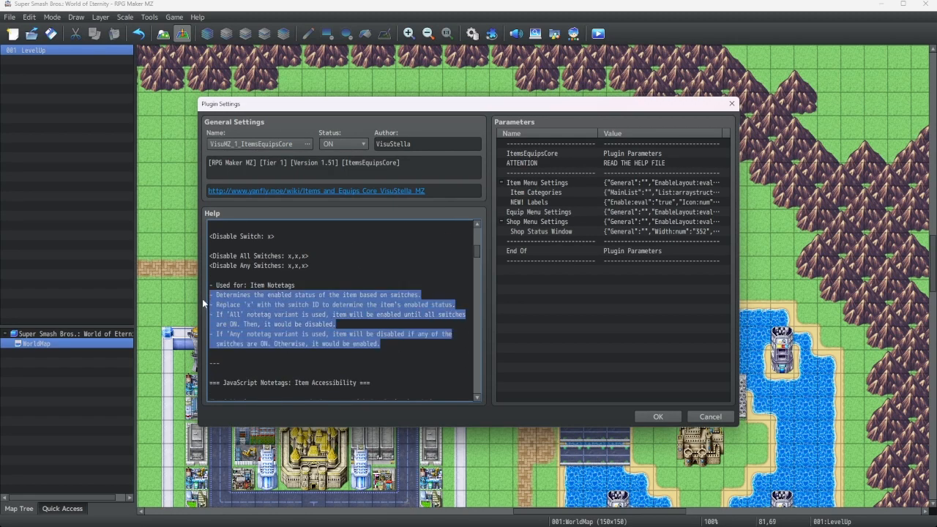
{"action": "scroll", "scroll_direction": "down", "scroll_amount": 3}
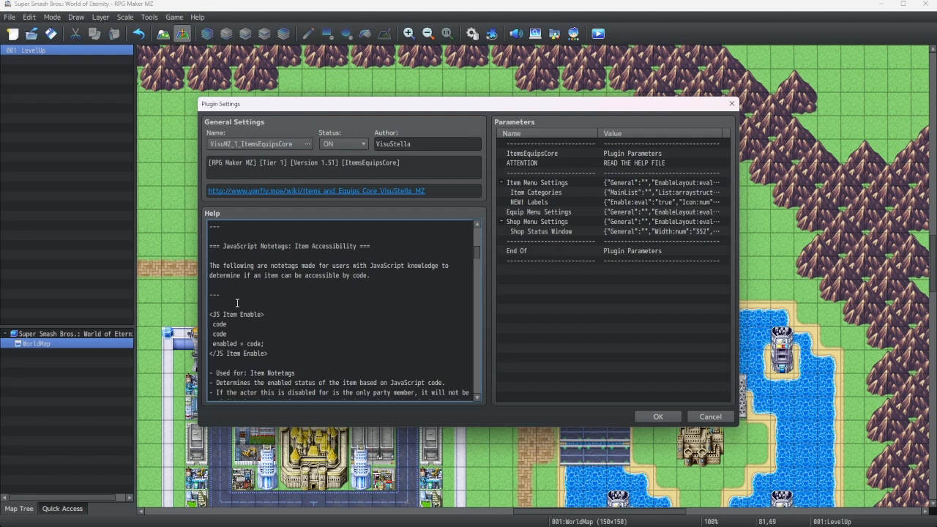
{"action": "left_click_drag", "start_coordinate": [210, 313], "coordinate": [268, 353]}
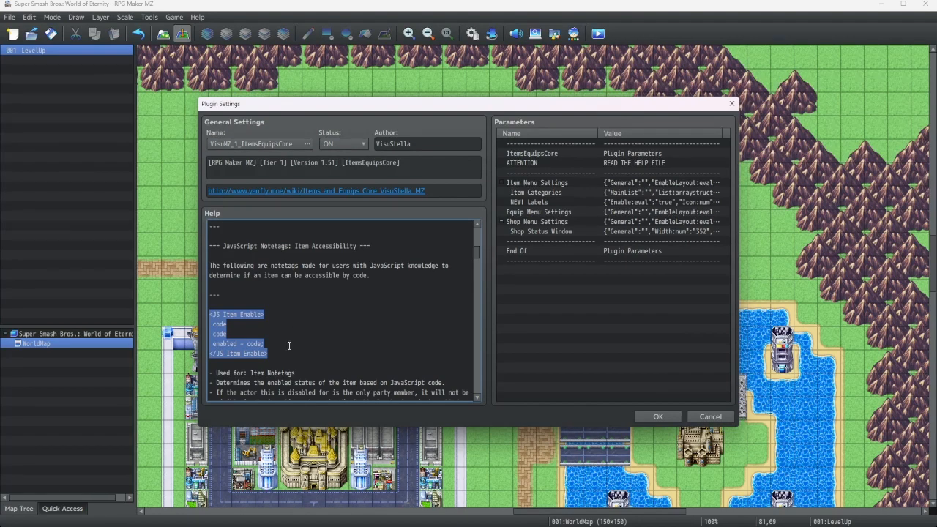
{"action": "scroll", "scroll_direction": "down", "scroll_amount": 3}
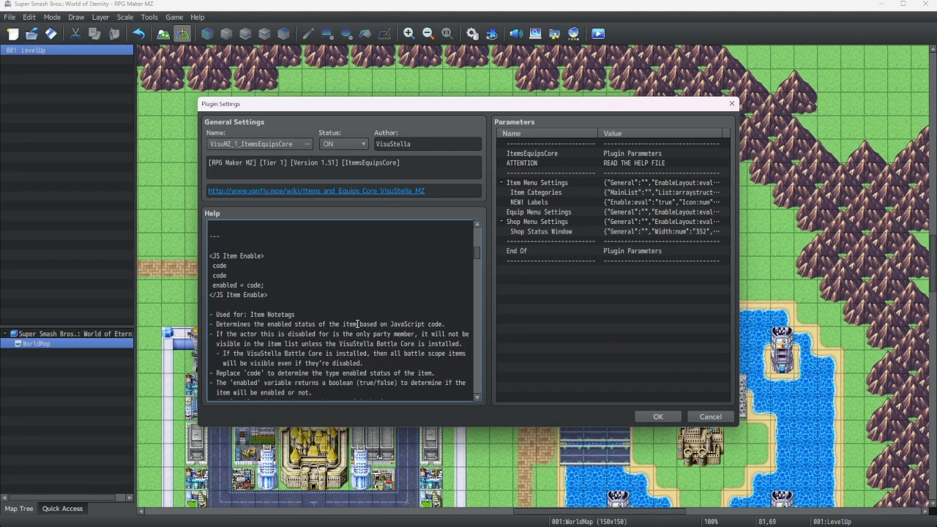